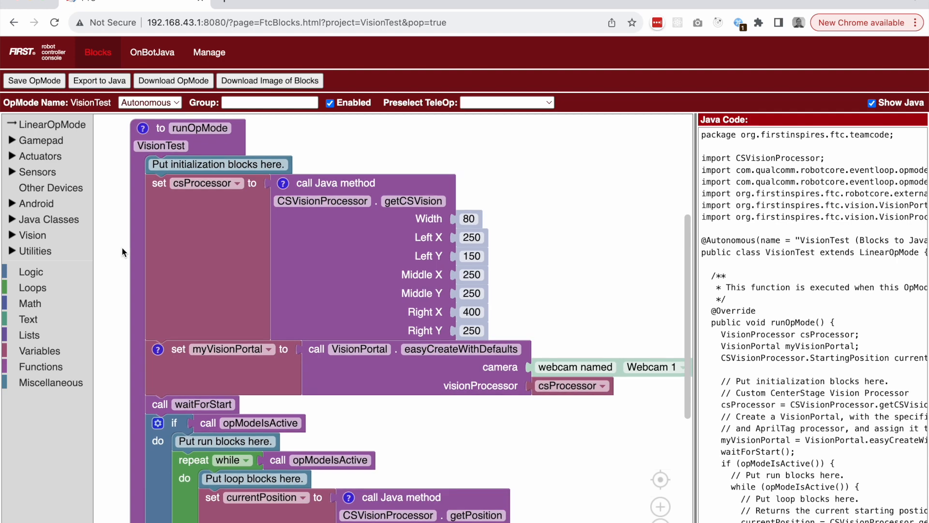
Bring up the CSVisionProcessor.java class in the OnBotJava editor from Project Files.
scroll("down", 3)
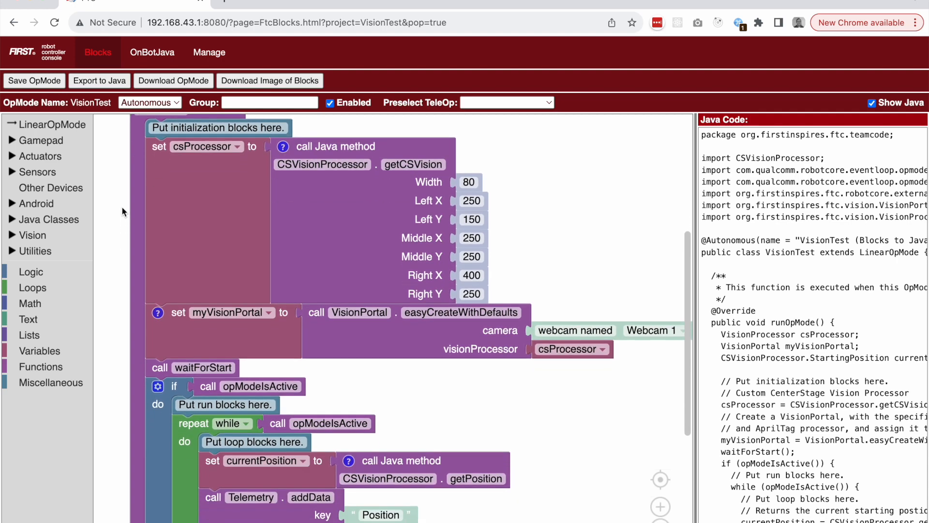
scroll("down", 3)
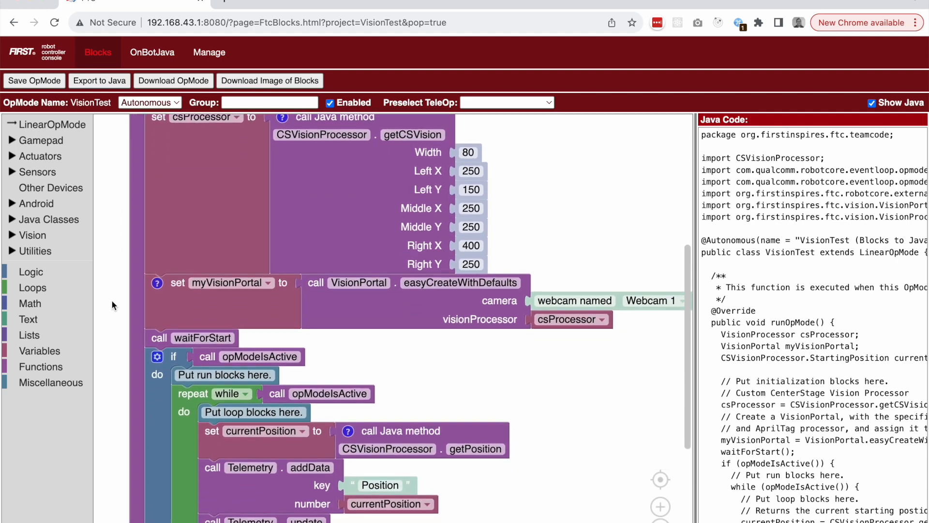
scroll("down", 3)
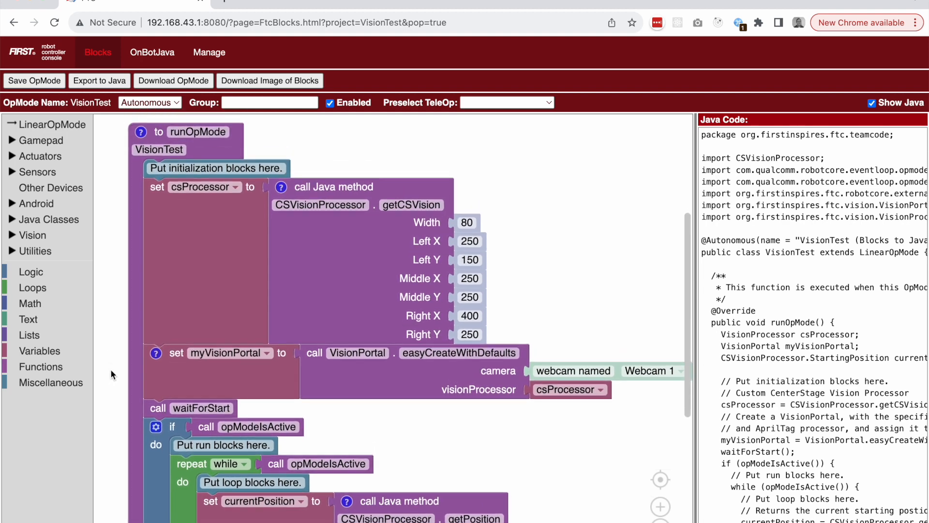
mouse_move(658, 126)
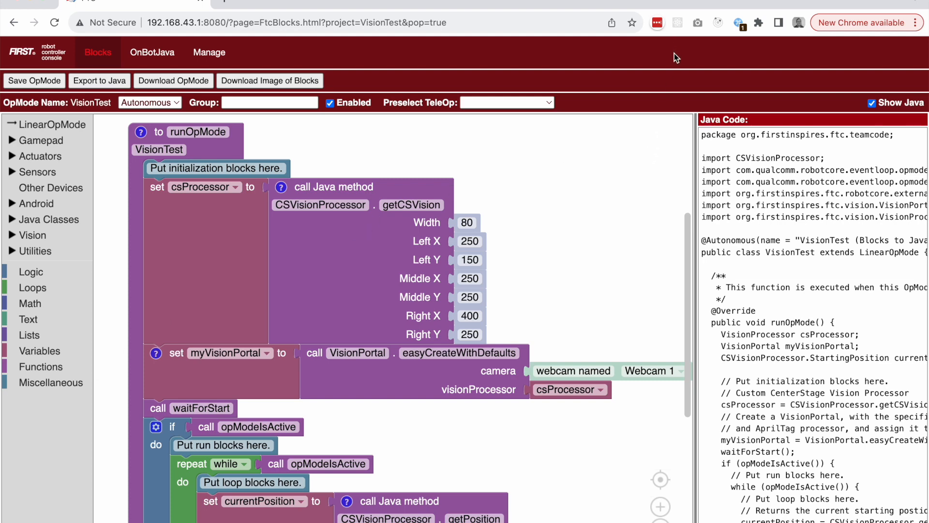
mouse_move(675, 57)
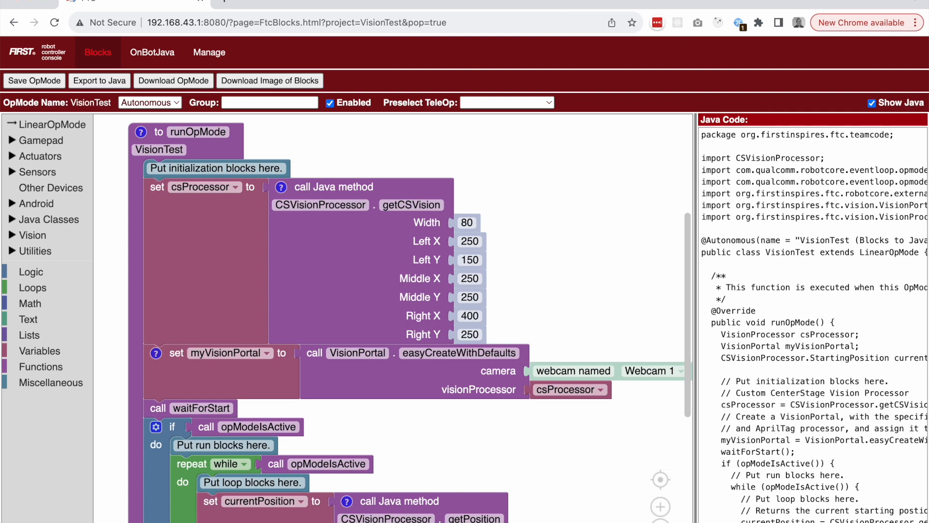
mouse_move(136, 52)
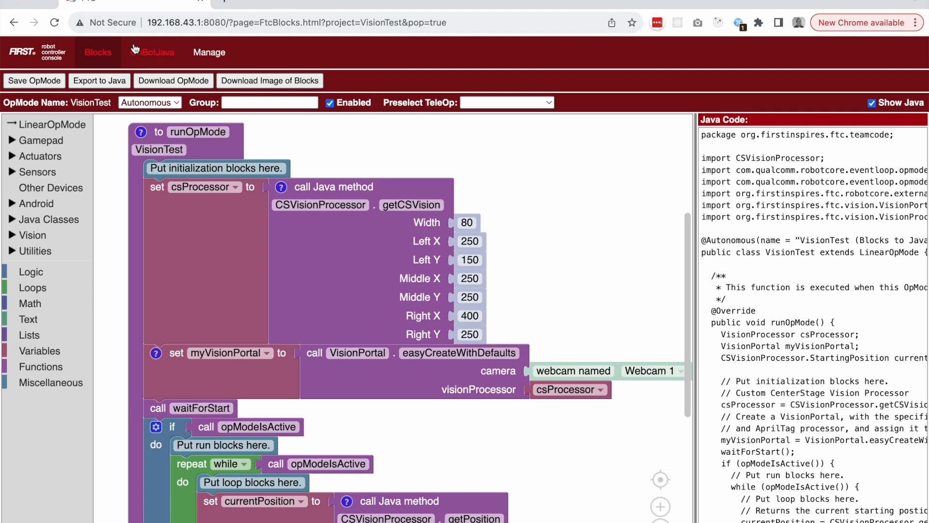
left_click(153, 52)
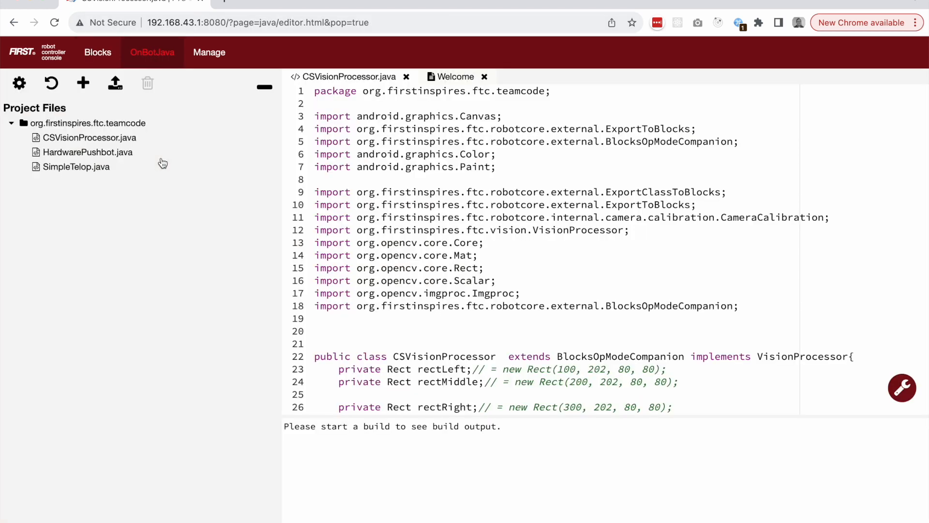
left_click(89, 137)
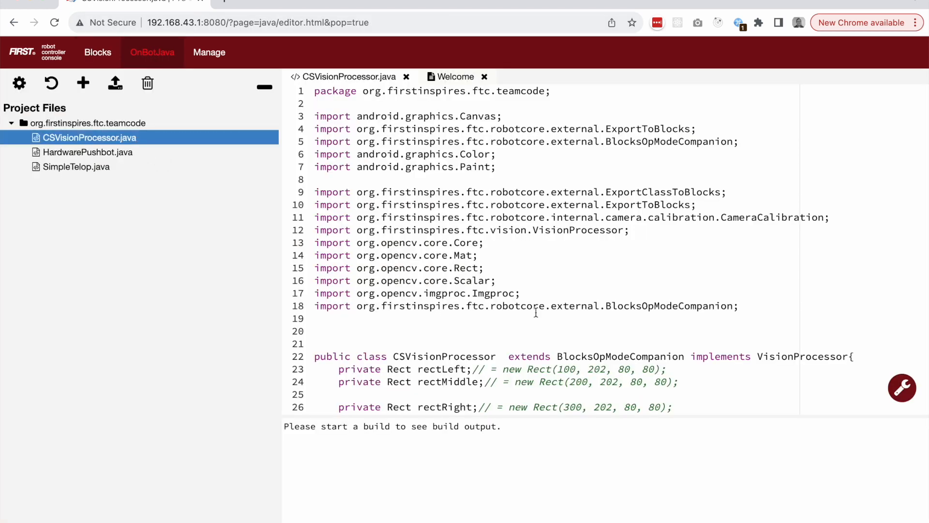
Read through CSVisionProcessor.java down to its exported getCSVision method.
scroll("down", 3)
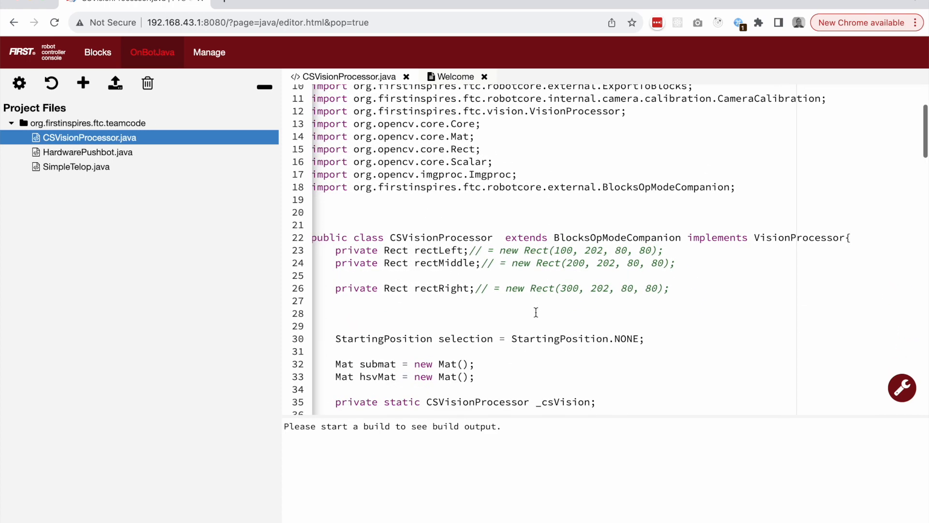
scroll("down", 3)
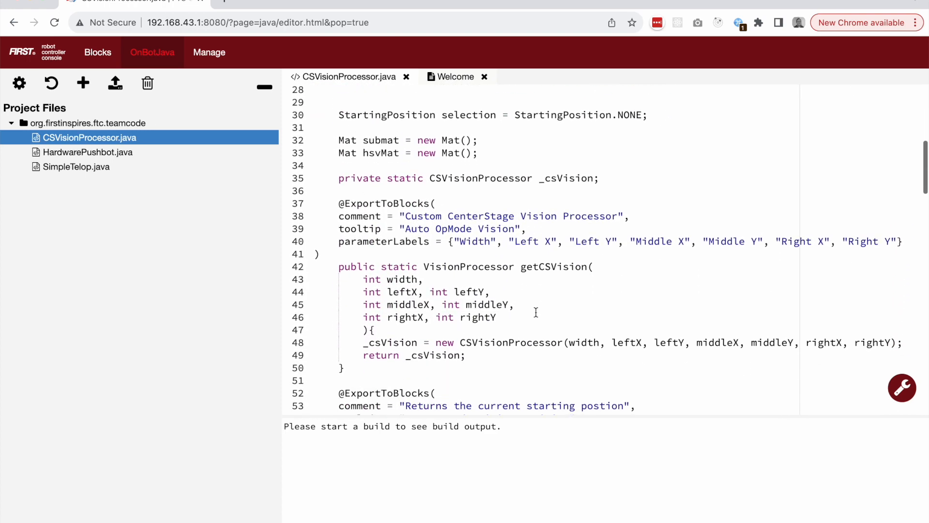
scroll("down", 3)
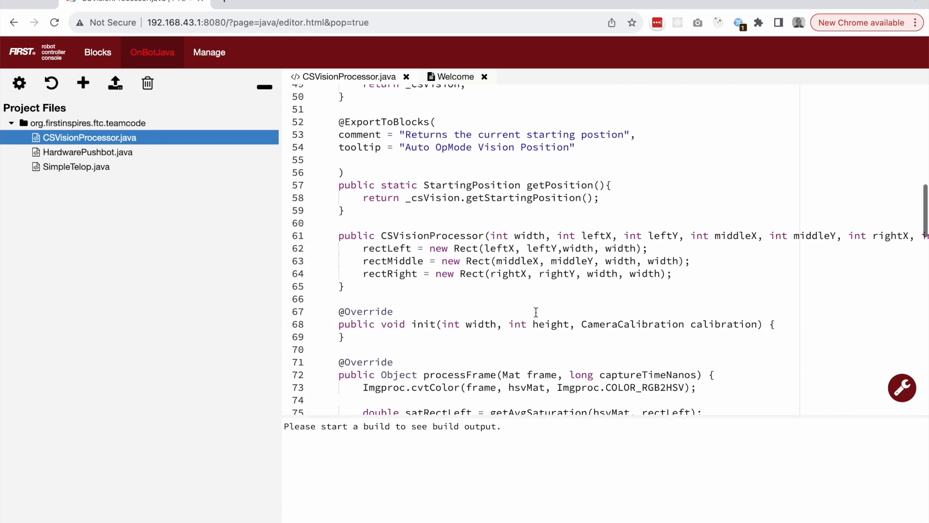
scroll("down", 3)
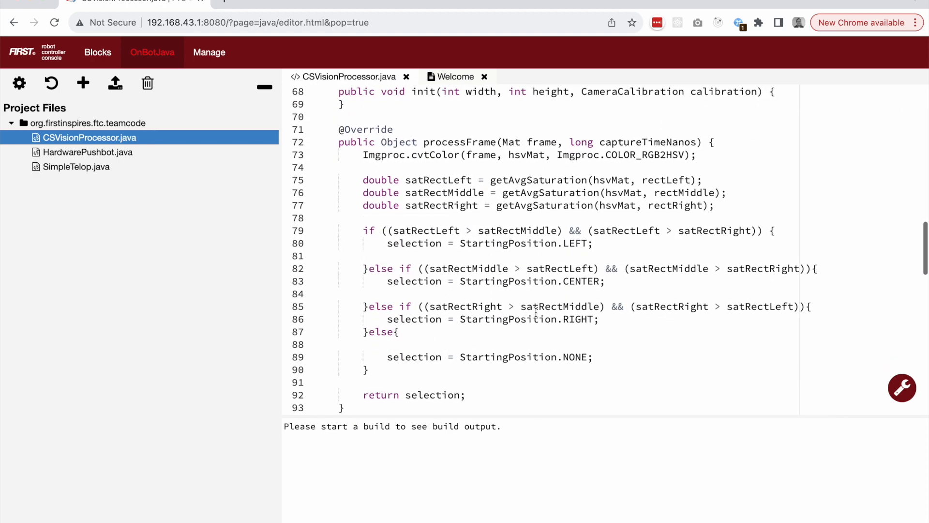
scroll("down", 3)
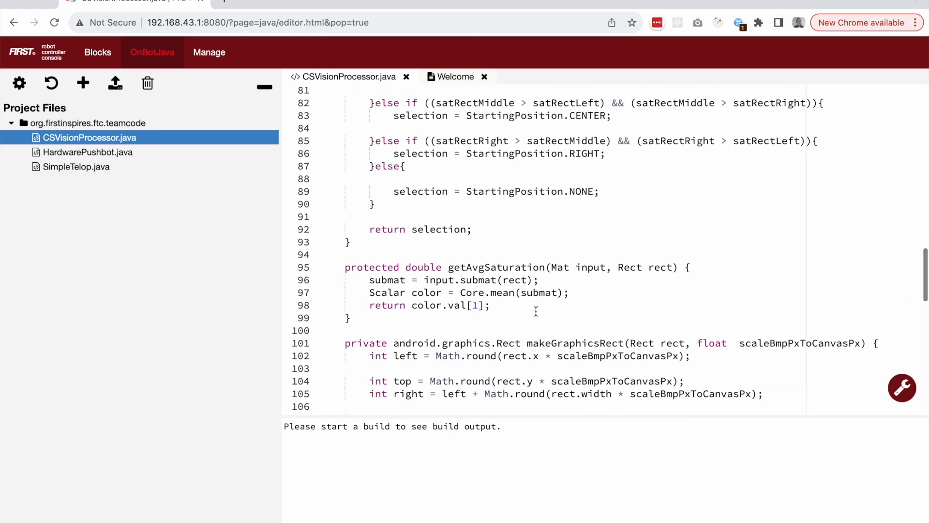
scroll("down", 3)
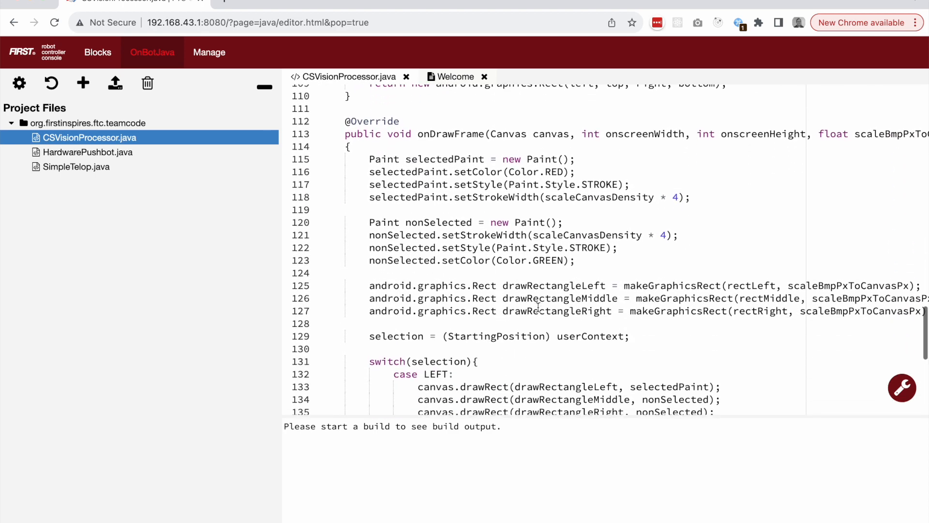
scroll("down", 3)
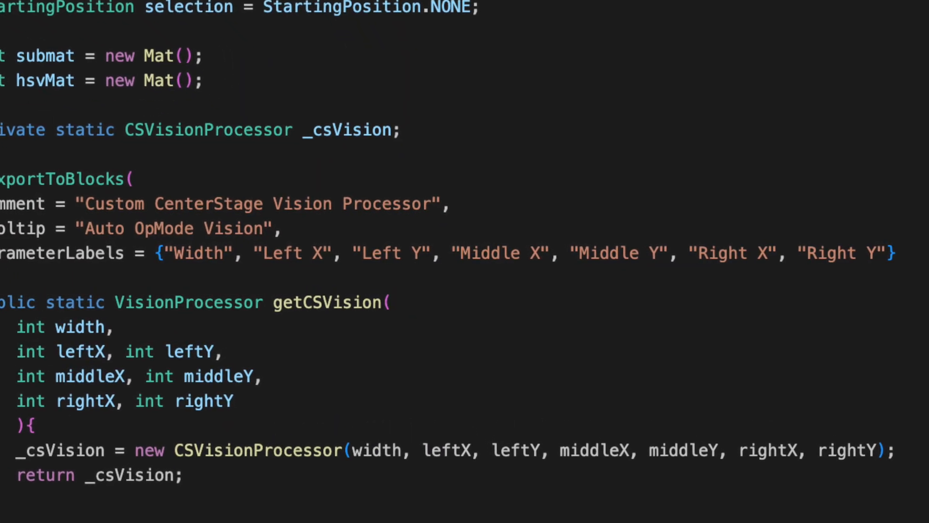
scroll("down", 3)
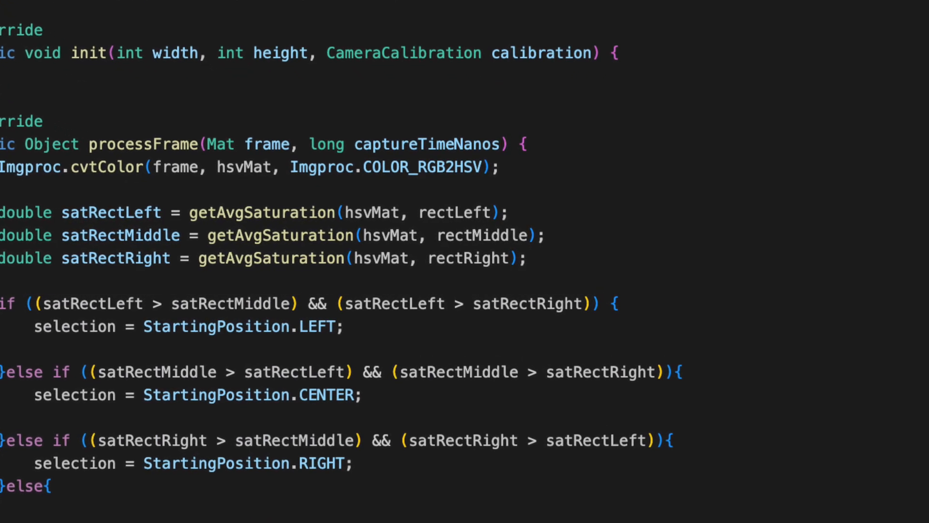
scroll("down", 3)
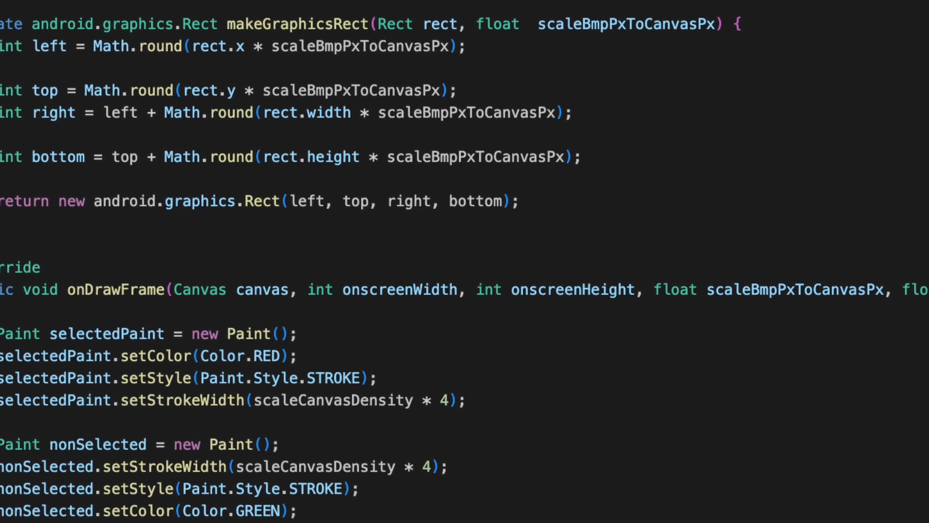
scroll("down", 3)
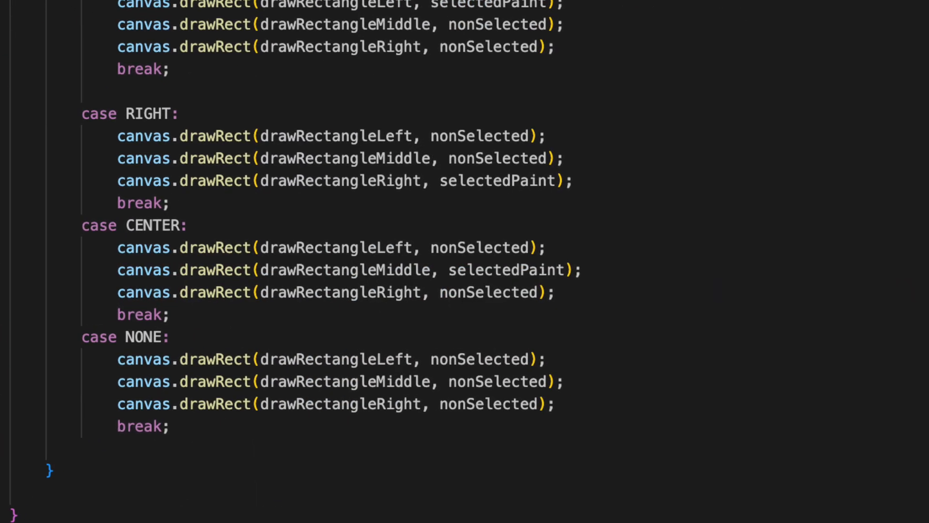
scroll("down", 3)
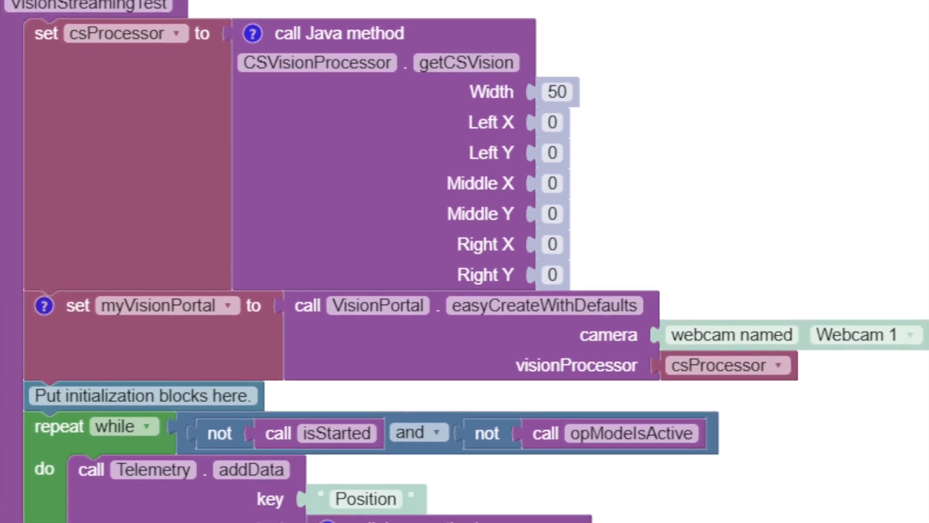
Scroll the Blocks op mode through getCSVision, the telemetry loop and getIntPosition if-blocks reporting '1 - LEFT'.
scroll("down", 3)
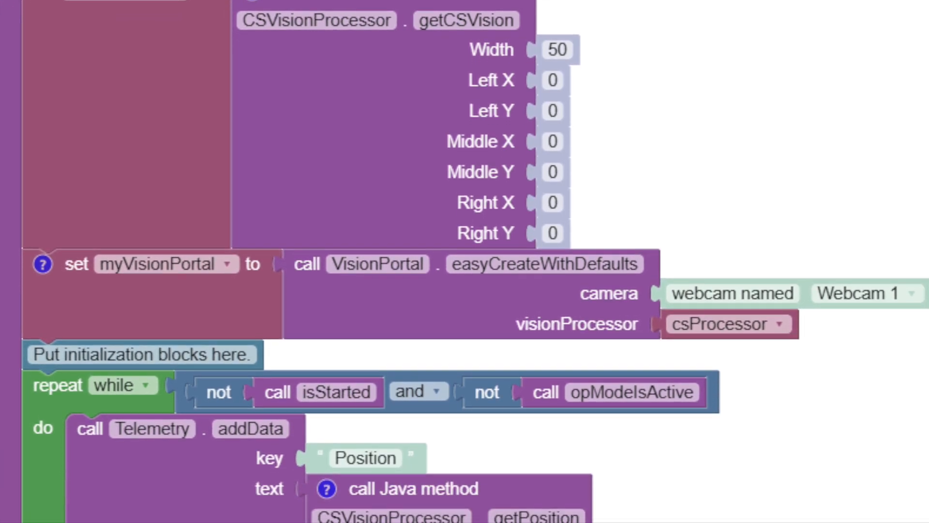
scroll("down", 3)
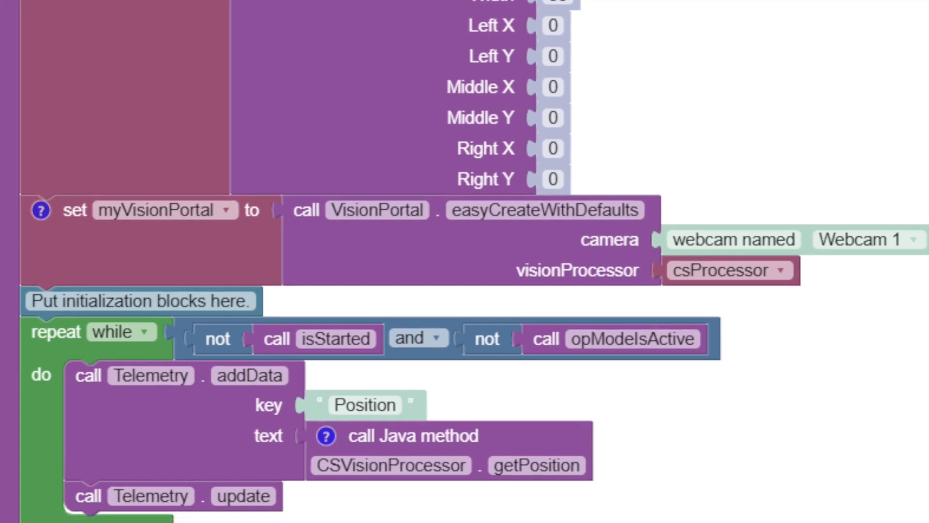
scroll("down", 3)
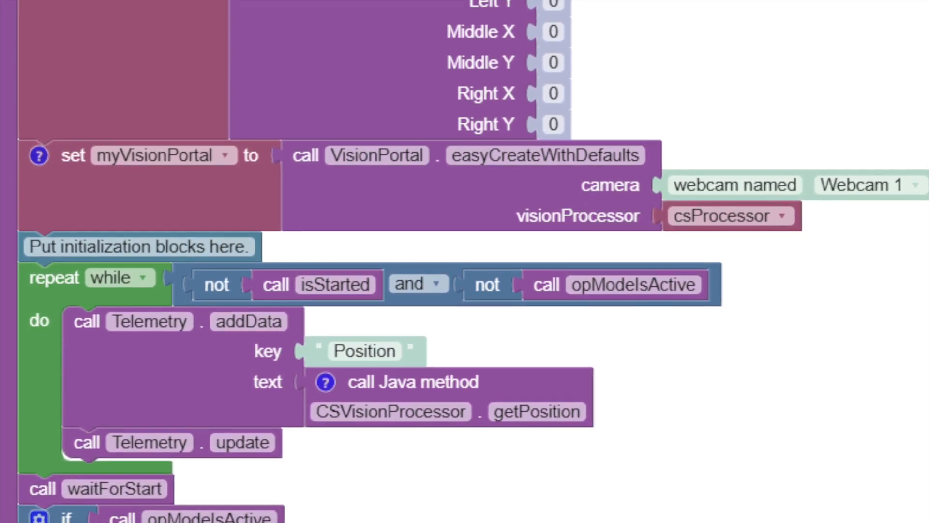
scroll("down", 3)
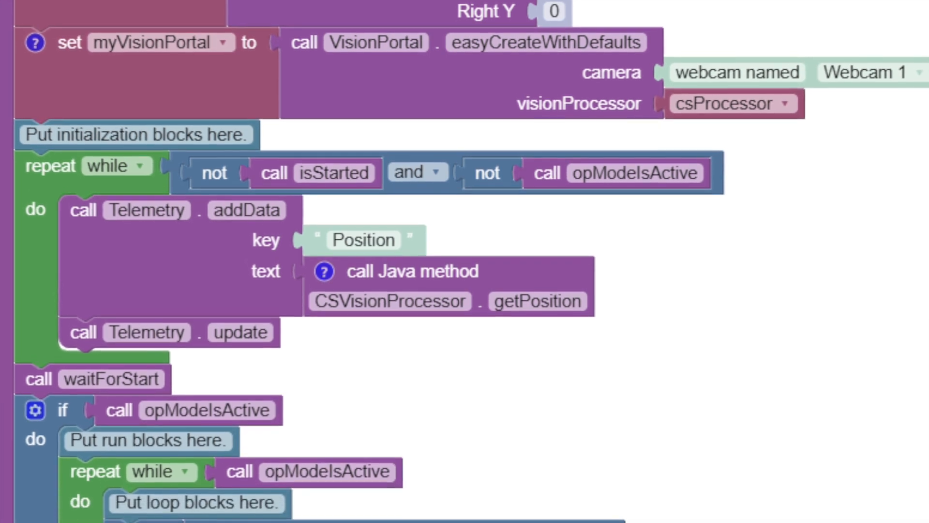
scroll("down", 3)
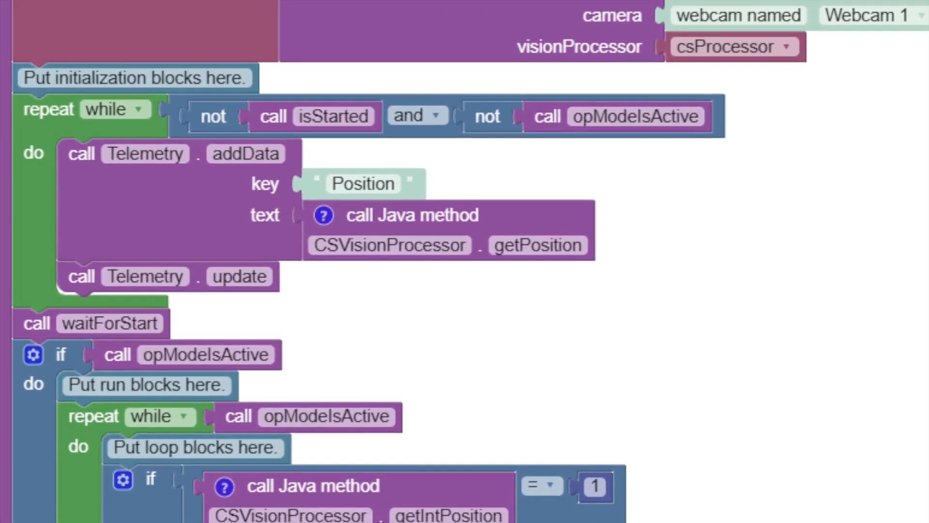
scroll("down", 3)
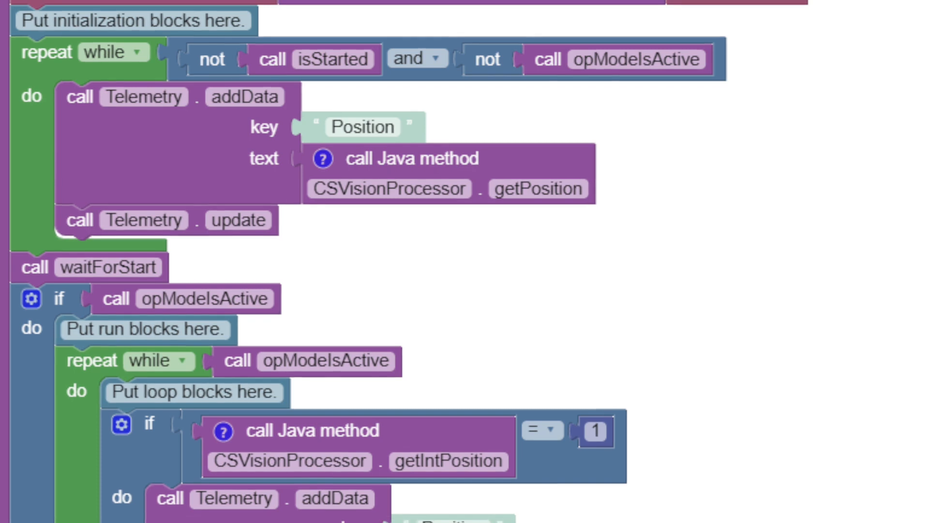
scroll("down", 3)
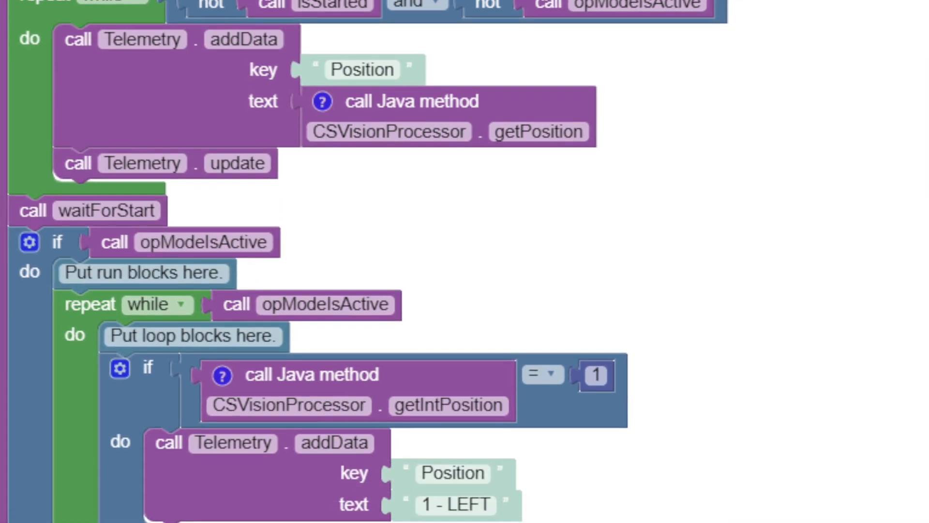
scroll("down", 3)
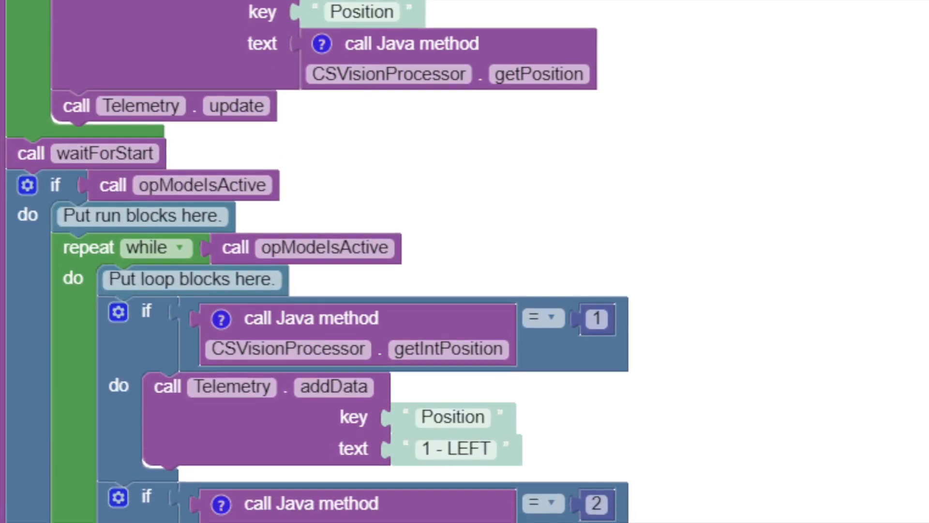
scroll("down", 3)
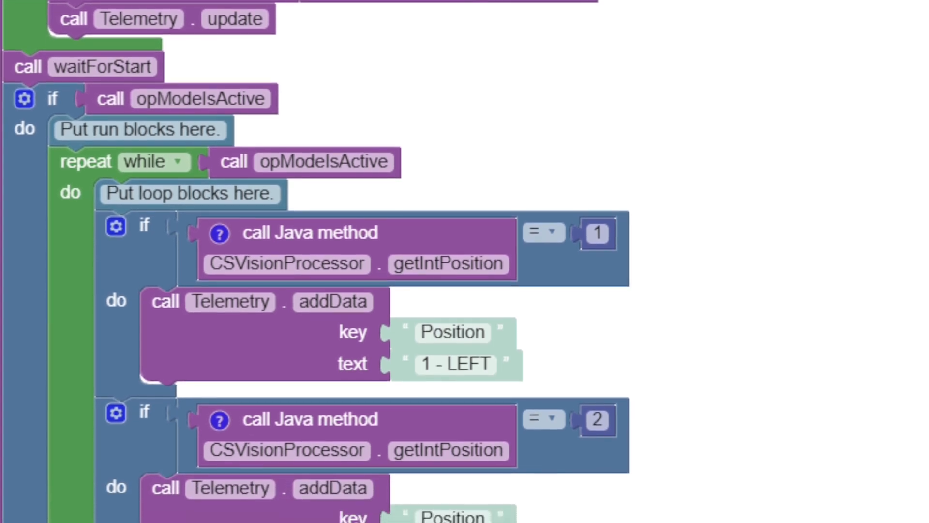
scroll("up", 3)
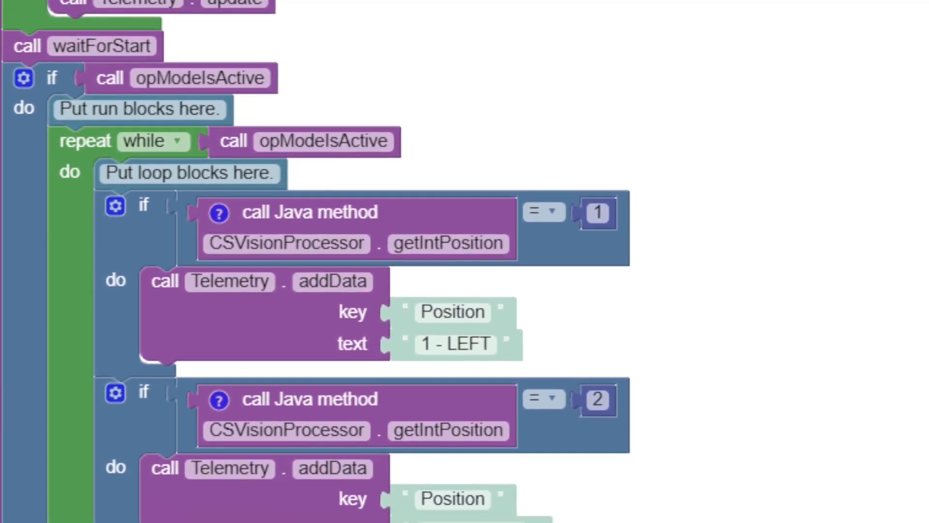